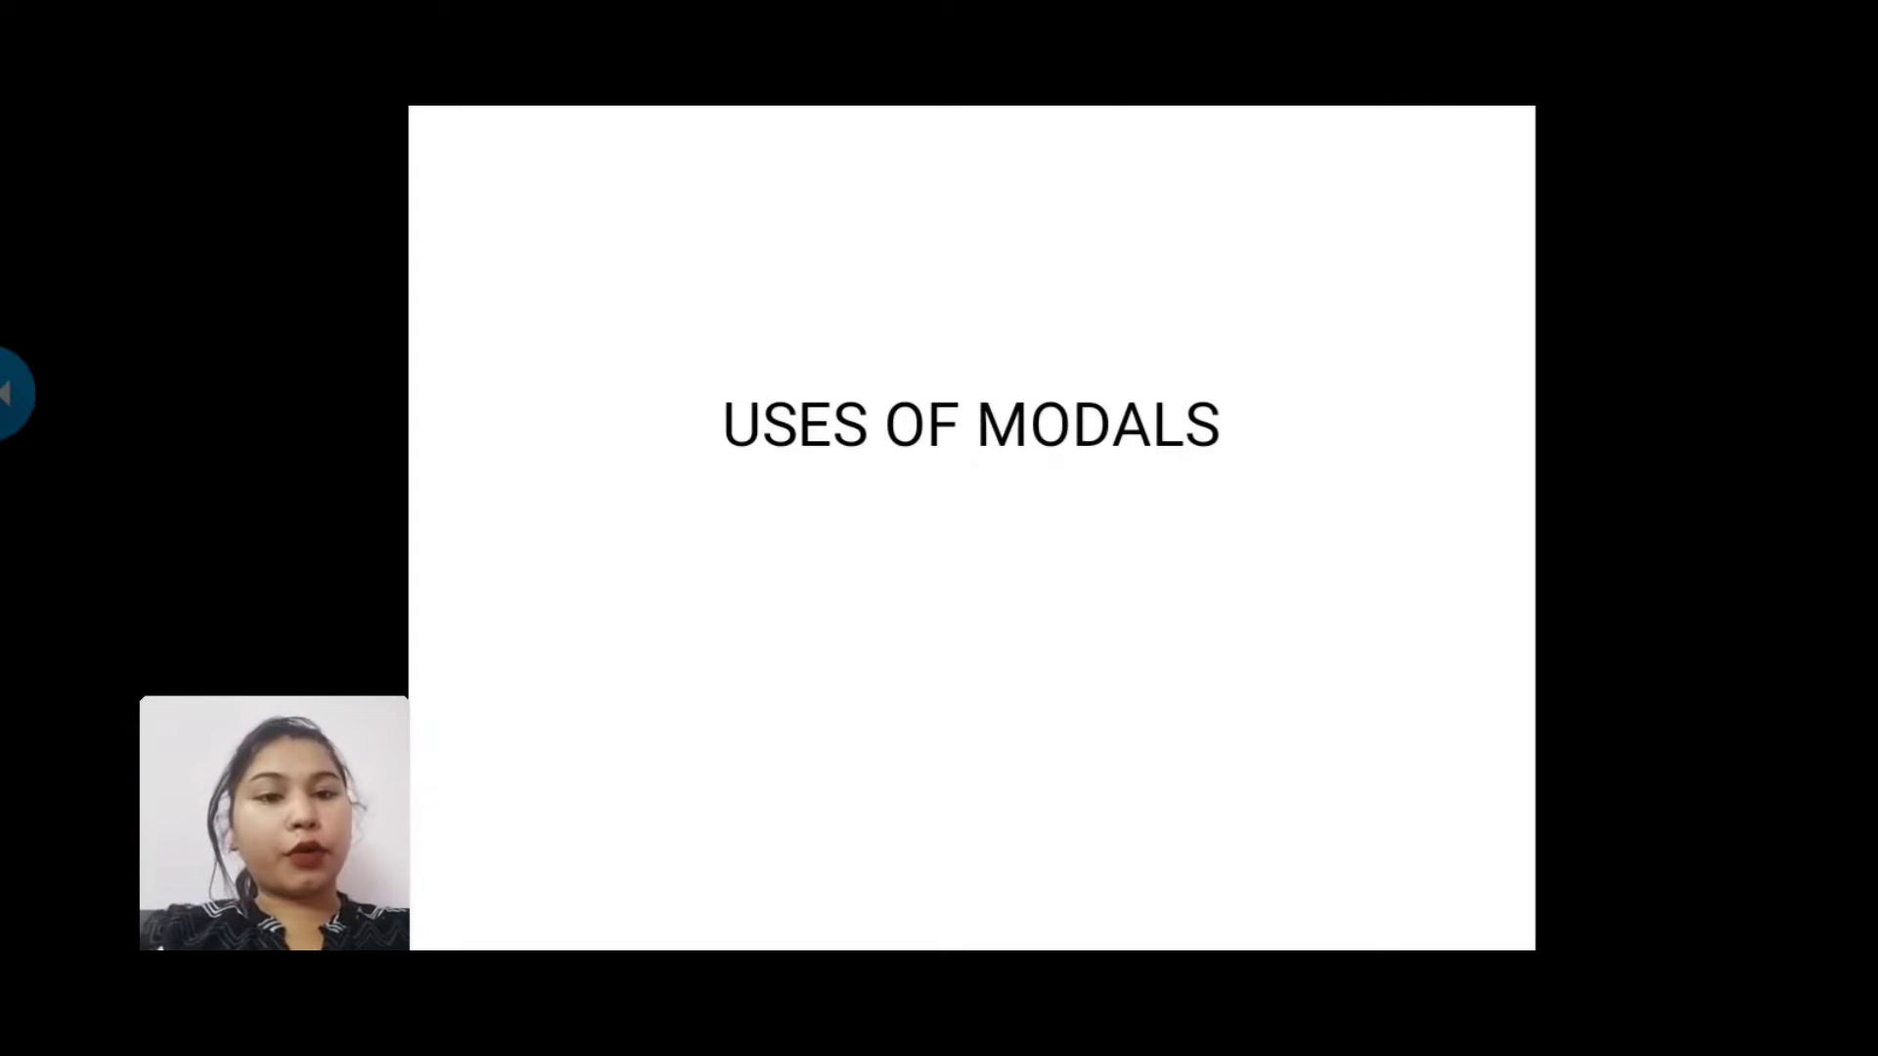
key("Right")
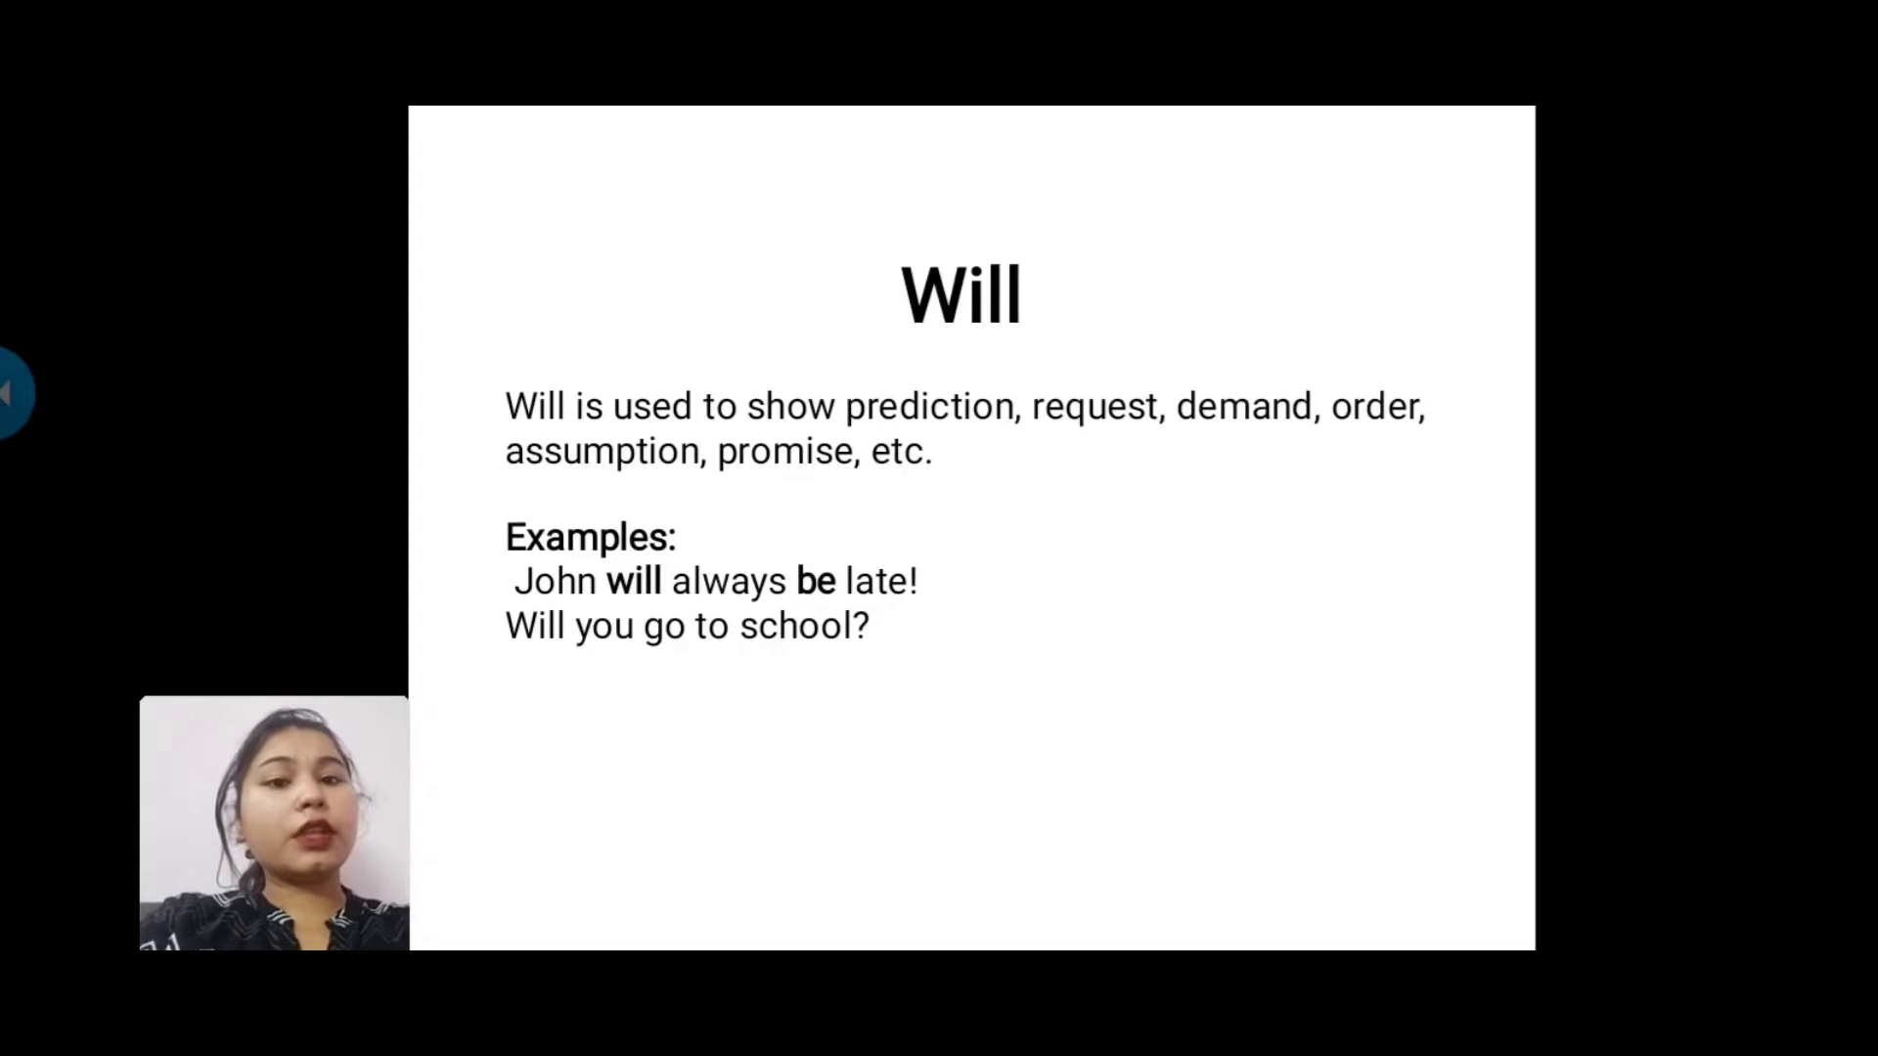